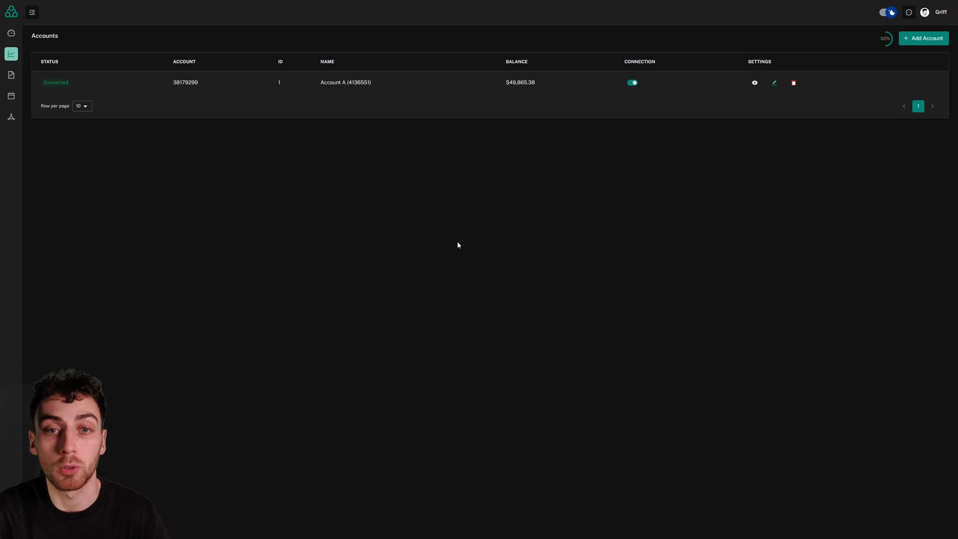
{"action": "mouse_move", "coordinate": [923, 38]}
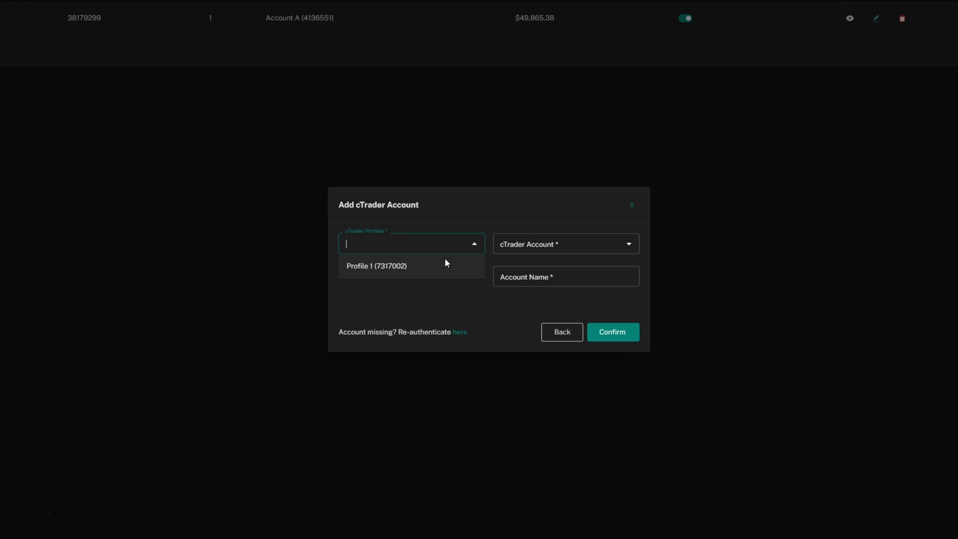
{"action": "left_click", "coordinate": [376, 265]}
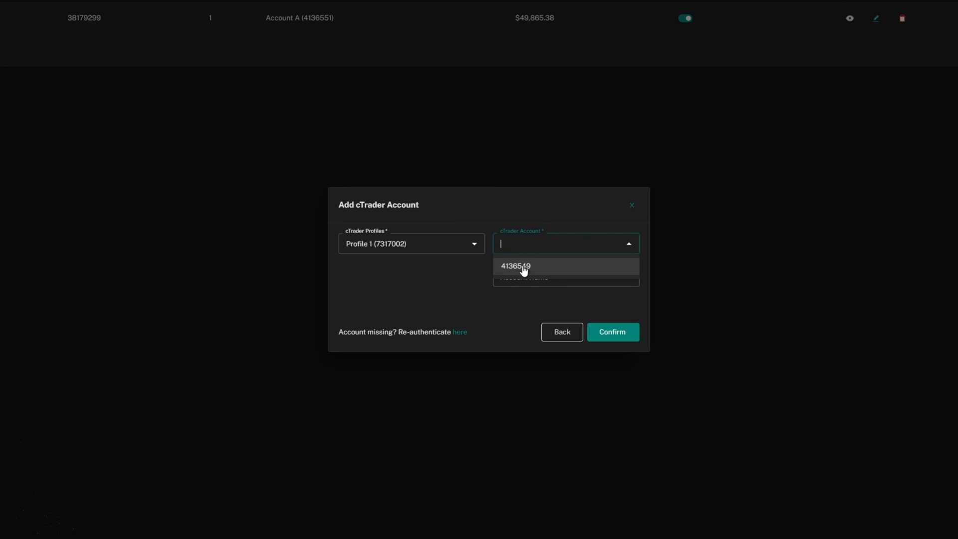
{"action": "left_click", "coordinate": [516, 266]}
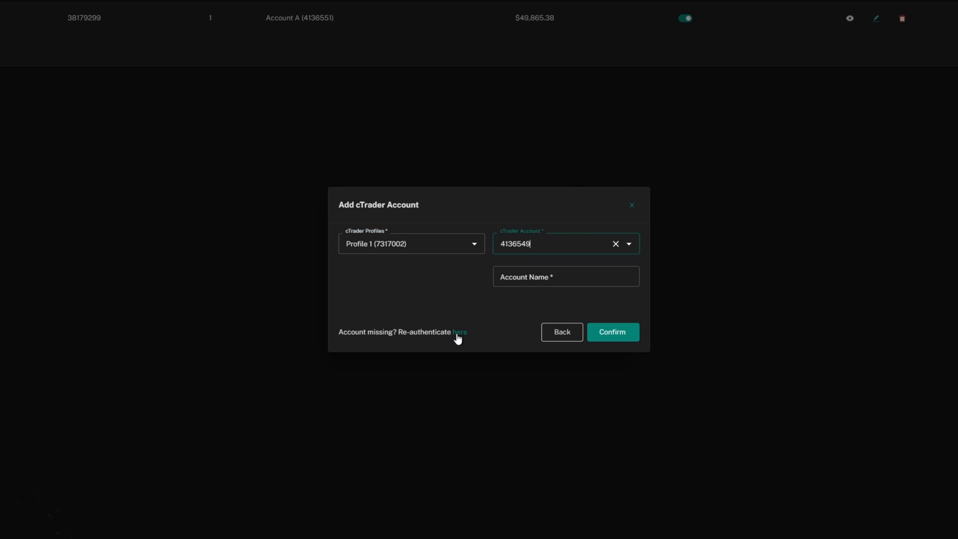
{"action": "left_click", "coordinate": [459, 331]}
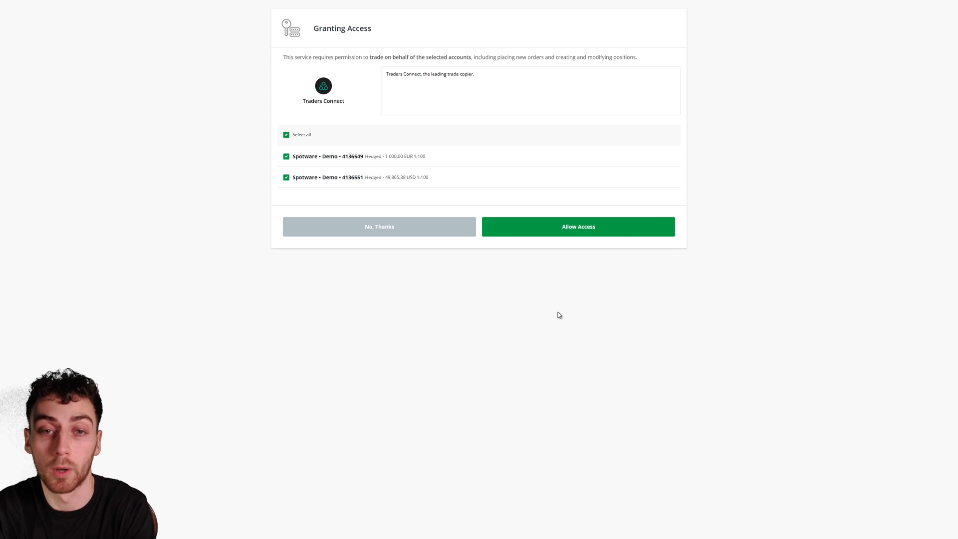
- Dismiss the Granting Access request and go to the cTrader ID Overview page
{"action": "left_click", "coordinate": [577, 226]}
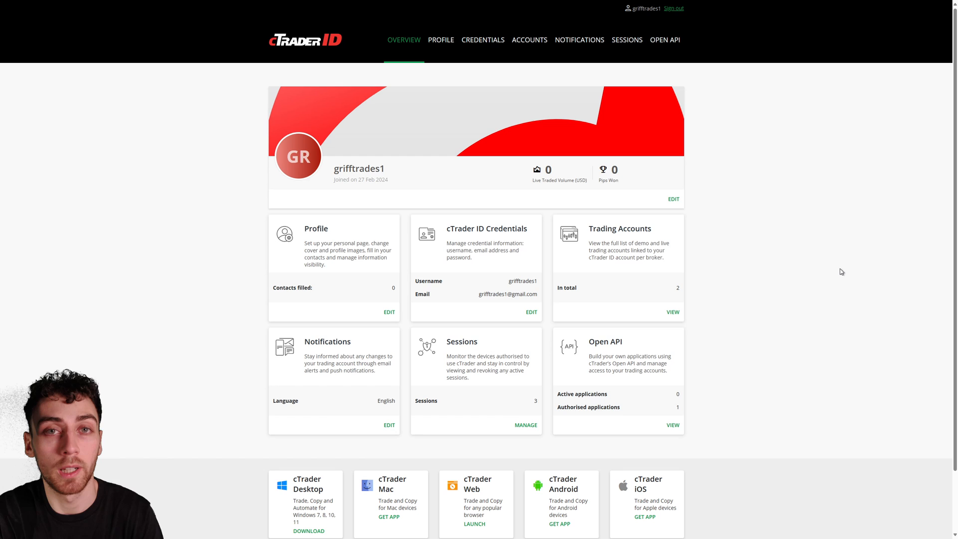
- Sign out of the current cTrader ID and begin logging in with another ID
{"action": "key", "text": "ctrl+plus"}
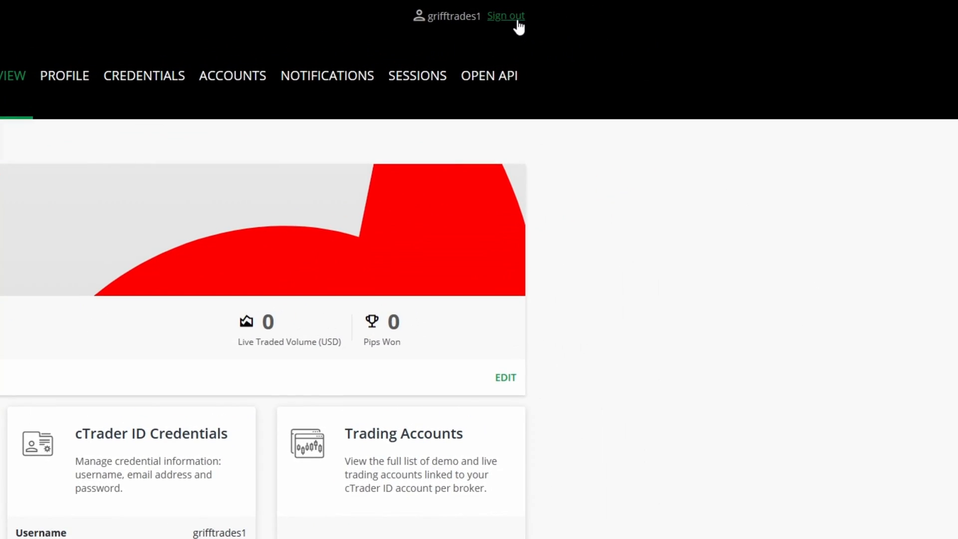
{"action": "left_click", "coordinate": [505, 16]}
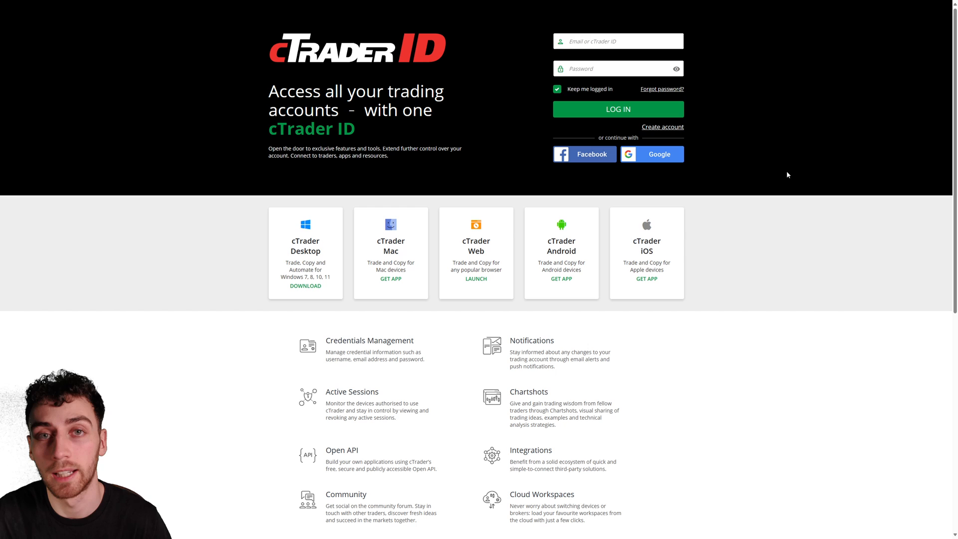
{"action": "left_click", "coordinate": [617, 109]}
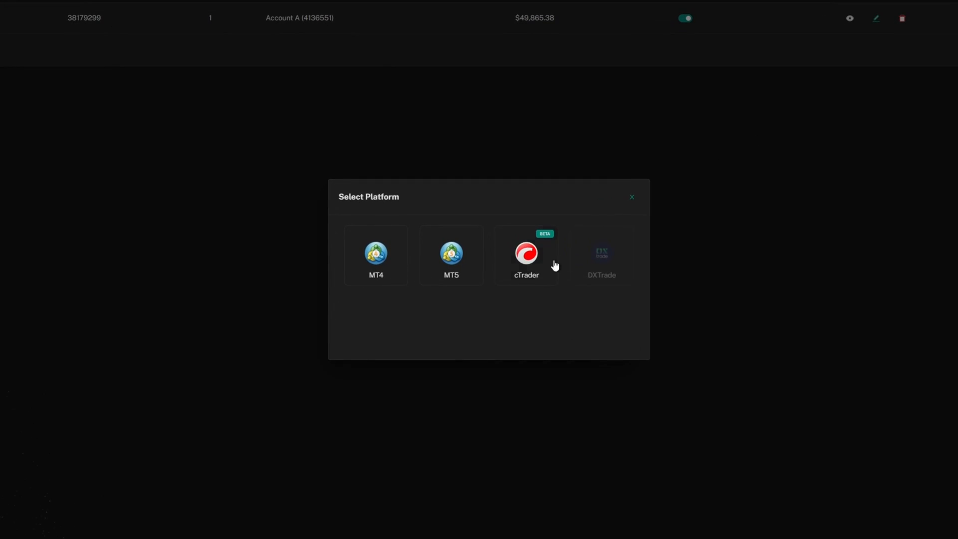
- Link a new cTrader ID, allow access to its five demo accounts, and save as 'Profile 2'
{"action": "left_click", "coordinate": [526, 255]}
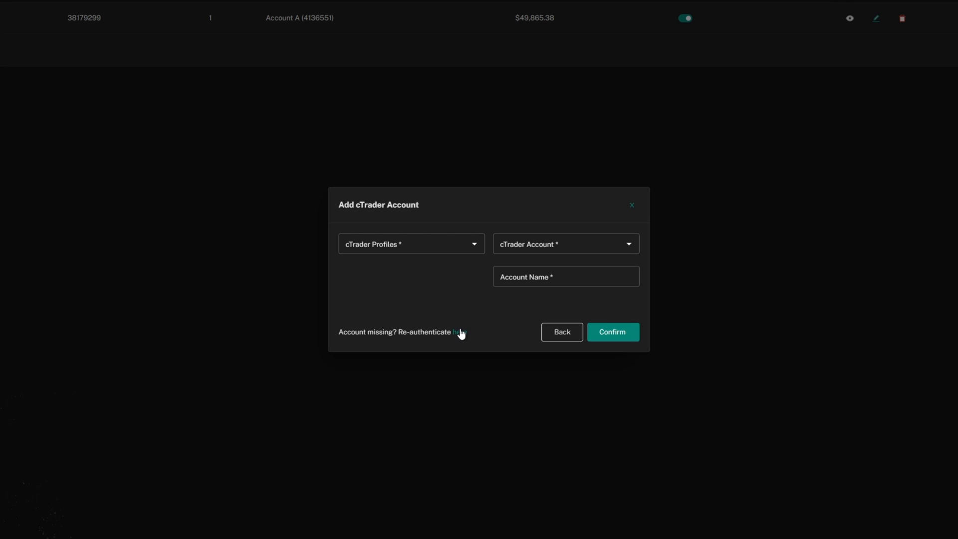
{"action": "left_click", "coordinate": [459, 331]}
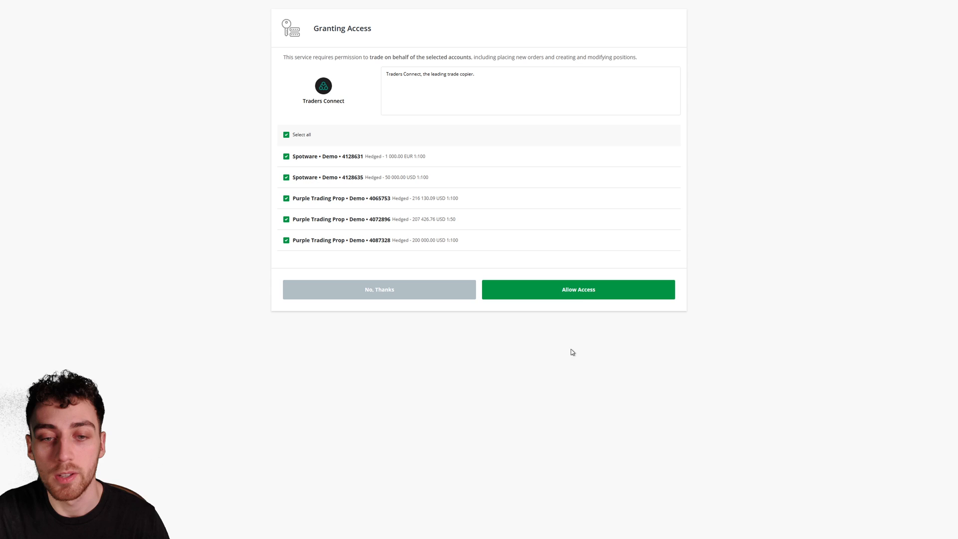
{"action": "left_click", "coordinate": [577, 289]}
{"action": "type", "text": "P"}
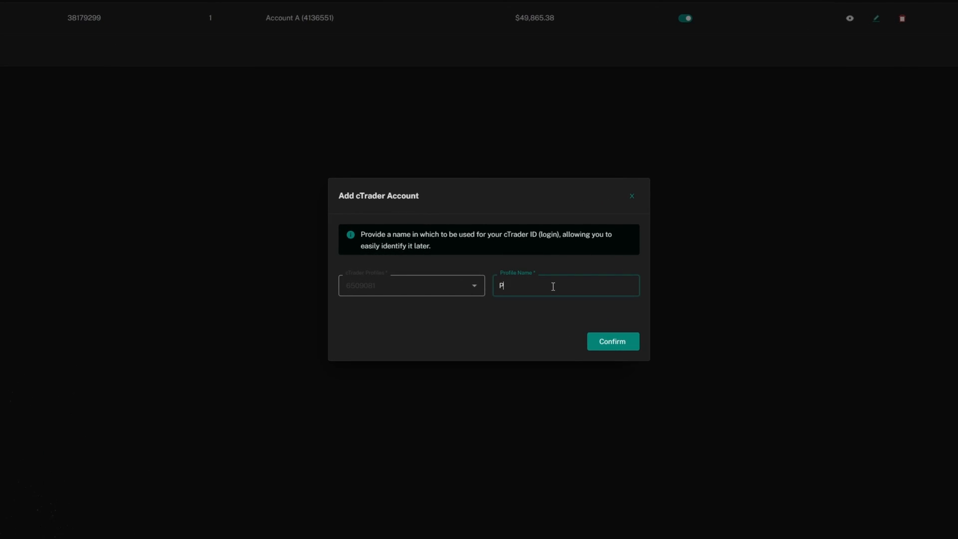
{"action": "type", "text": "rofile 2"}
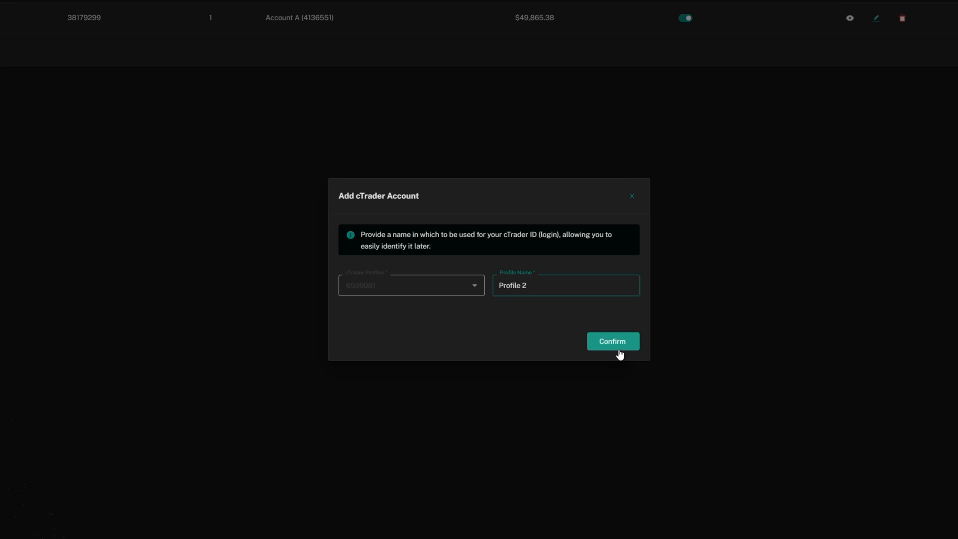
{"action": "left_click", "coordinate": [612, 341]}
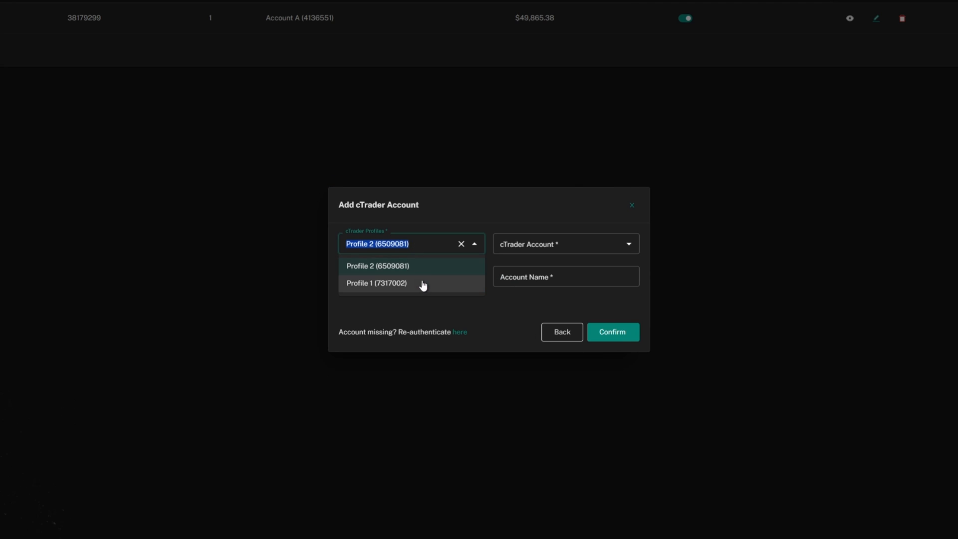
{"action": "left_click", "coordinate": [377, 282]}
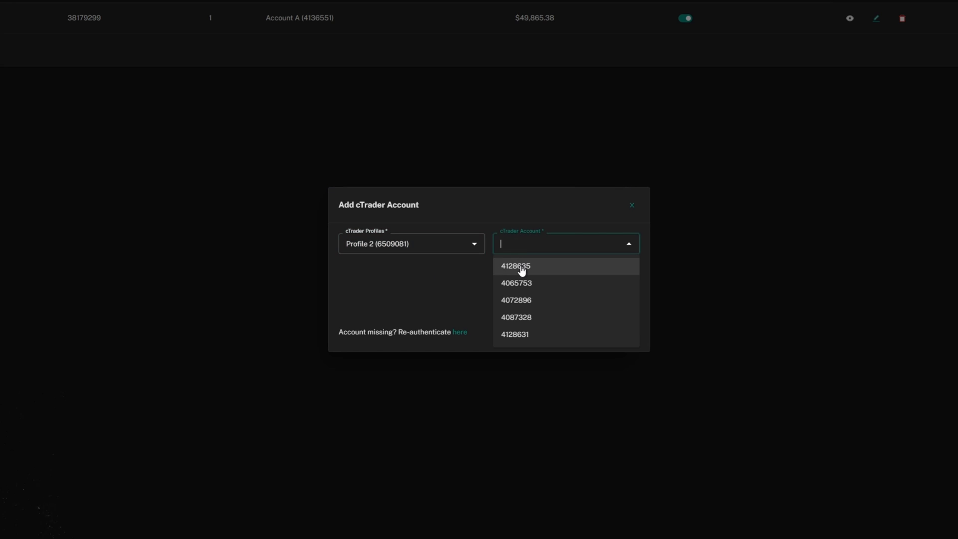
{"action": "left_click", "coordinate": [515, 265]}
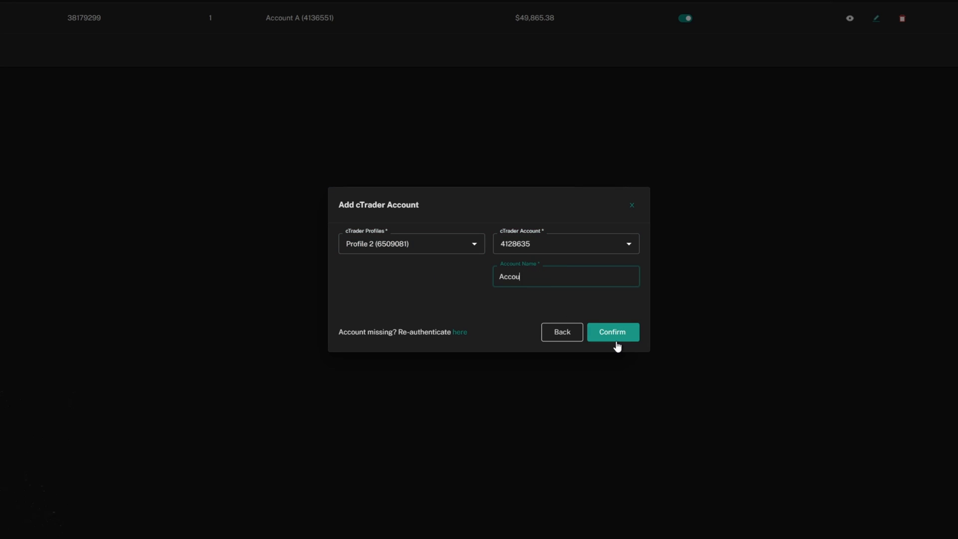
{"action": "left_click", "coordinate": [611, 332]}
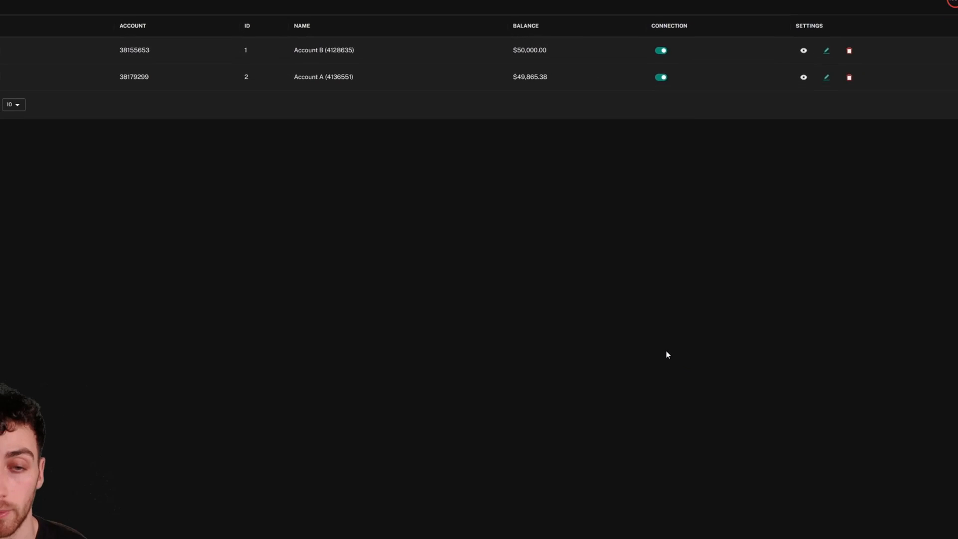